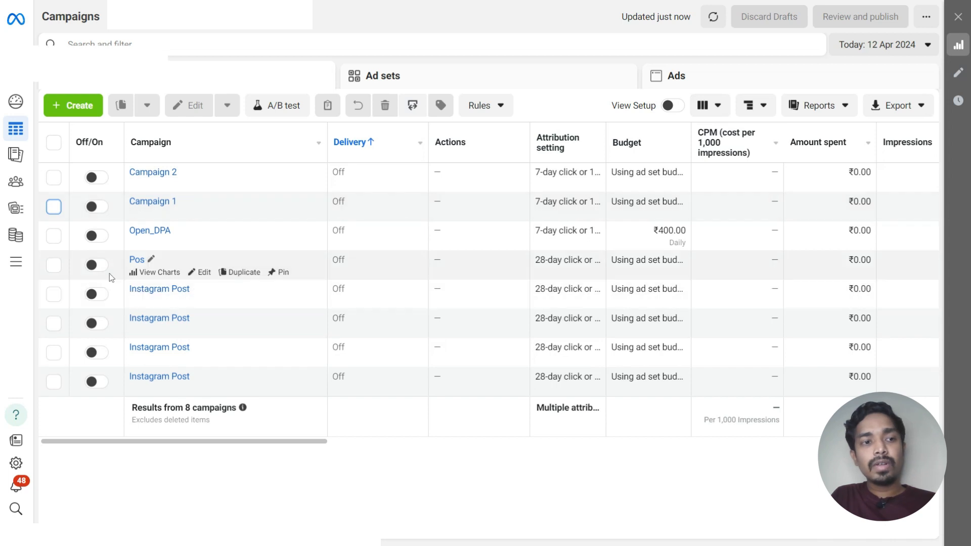
Switch from Ads Manager to Commerce Manager and open the Shopify Product Catalog overview.
{"action": "left_click", "coordinate": [16, 260]}
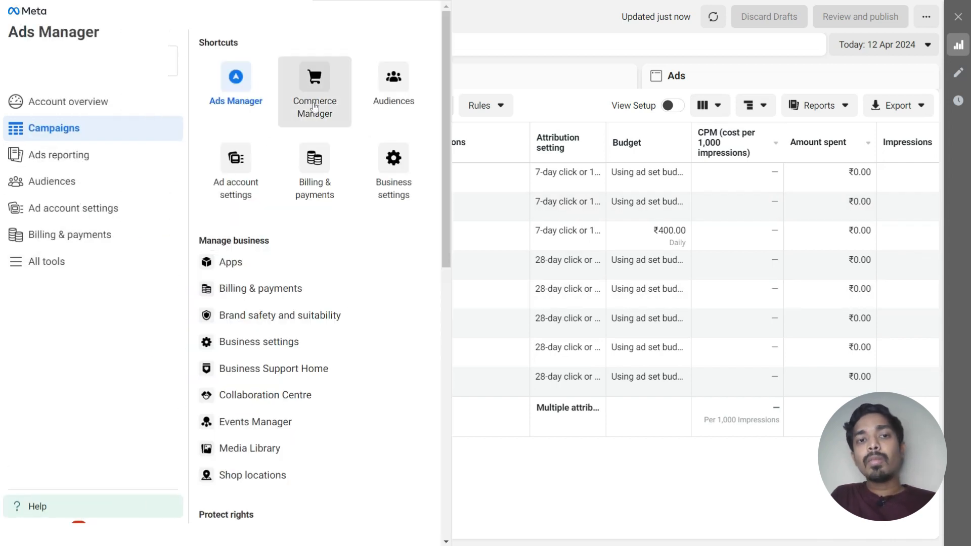
{"action": "left_click", "coordinate": [314, 79]}
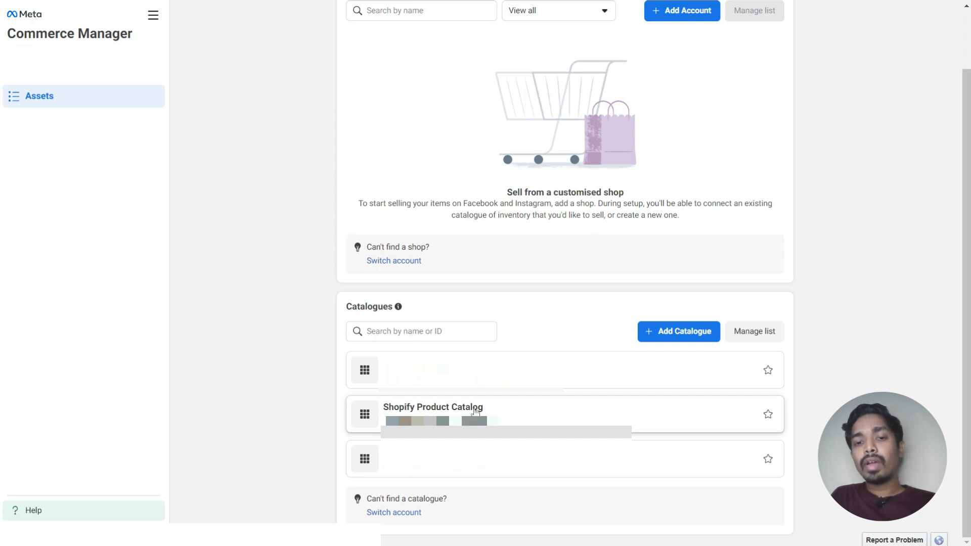
{"action": "left_click", "coordinate": [433, 412]}
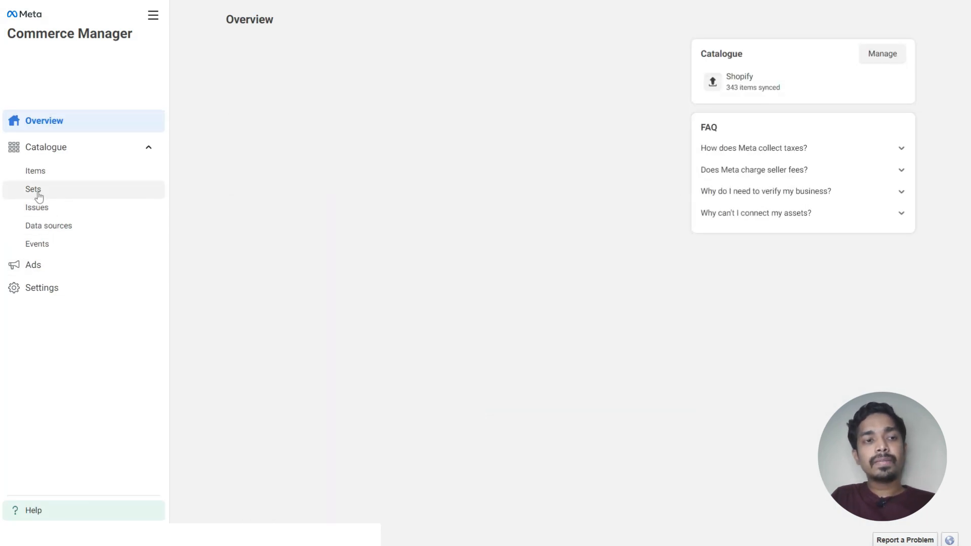
Go to the catalogue's Sets and start creating a new set using filters.
{"action": "left_click", "coordinate": [34, 189]}
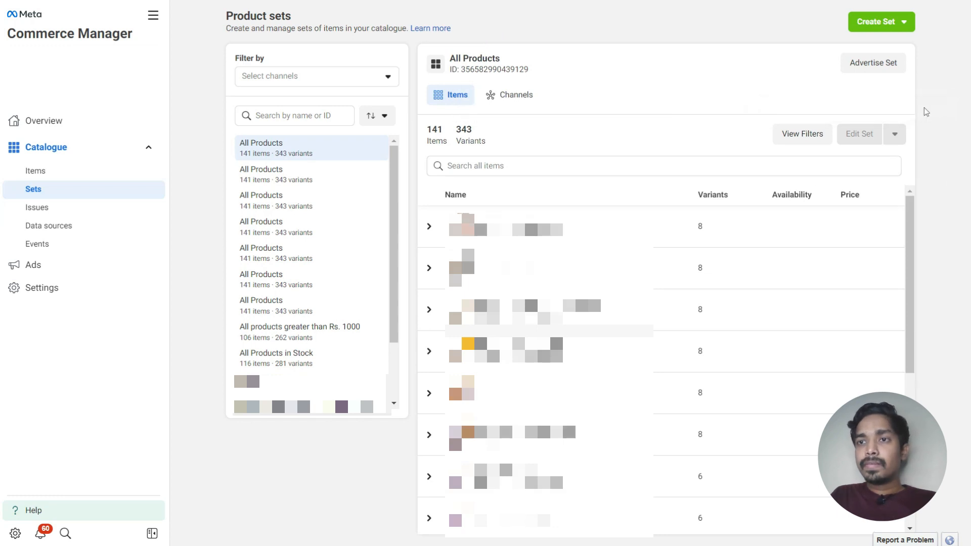
{"action": "left_click", "coordinate": [881, 23]}
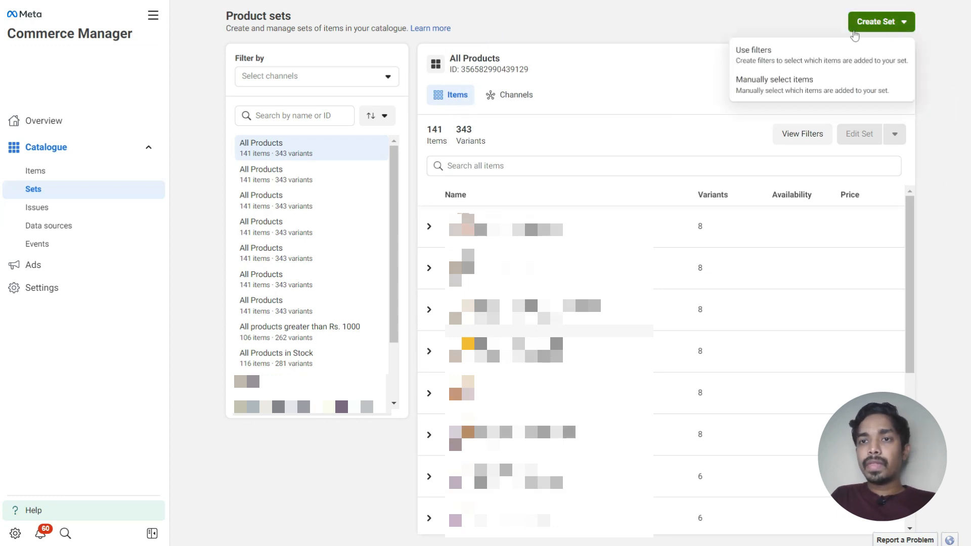
{"action": "left_click", "coordinate": [752, 50]}
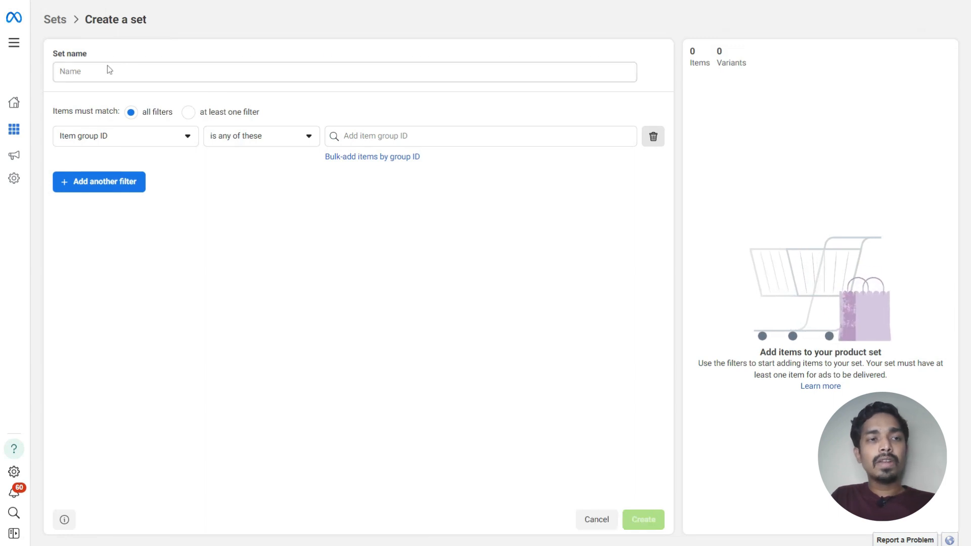
{"action": "mouse_move", "coordinate": [193, 57]}
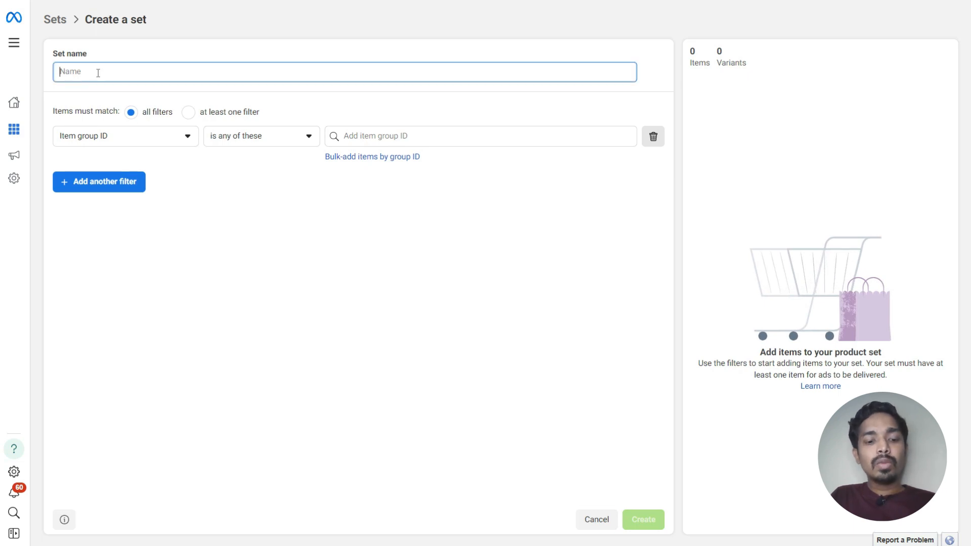
Name the set 'All product greater than 2500' and filter Availability to 'in stock', matching all filters.
{"action": "type", "text": "All product greater than 2500"}
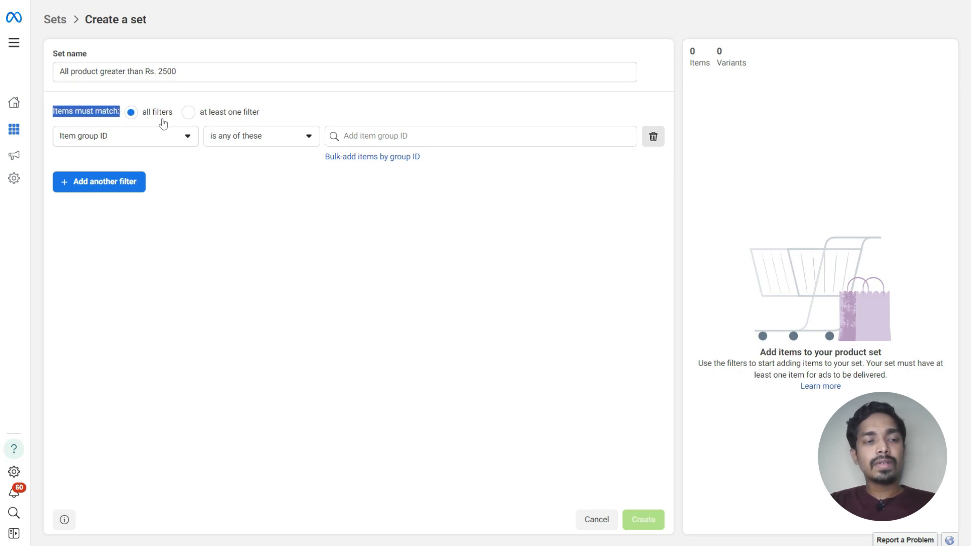
{"action": "left_click", "coordinate": [126, 135]}
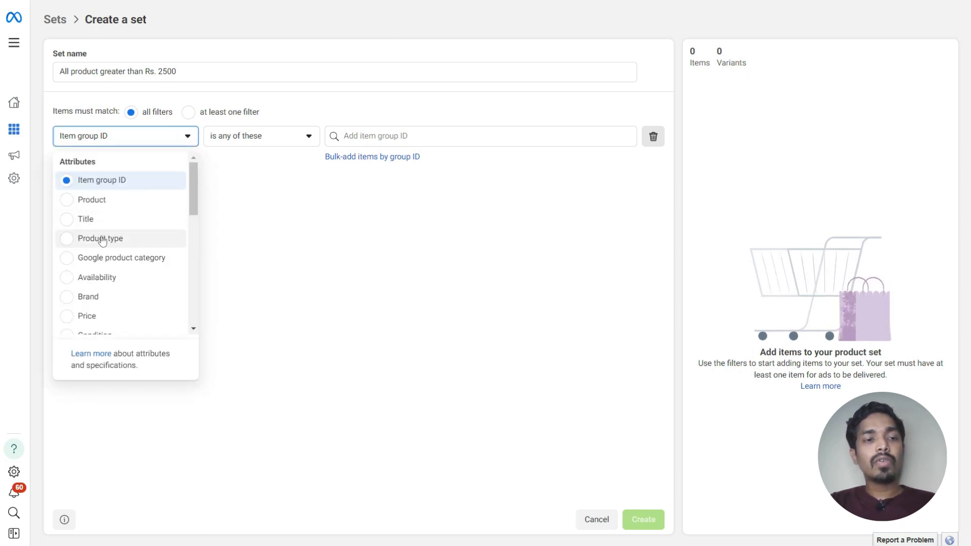
{"action": "left_click", "coordinate": [96, 277]}
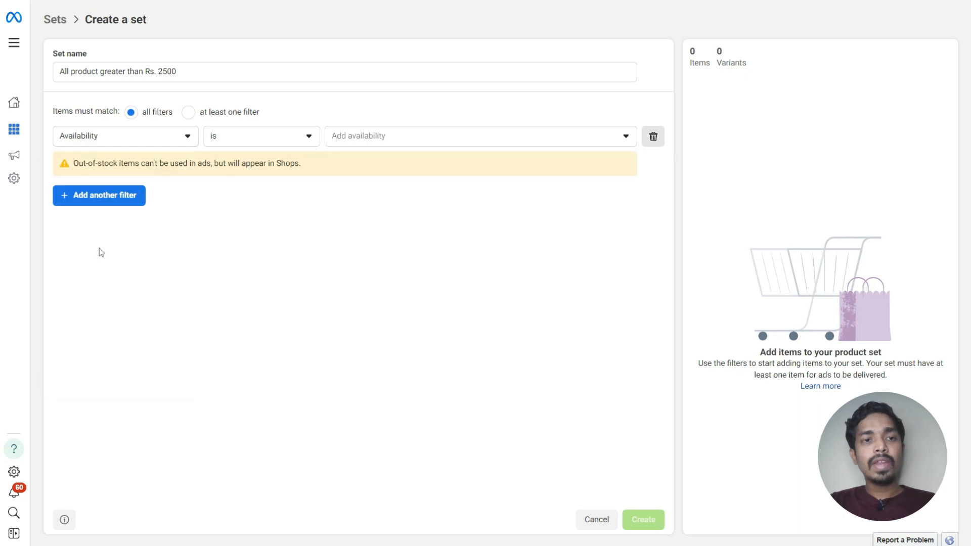
{"action": "mouse_move", "coordinate": [238, 153]}
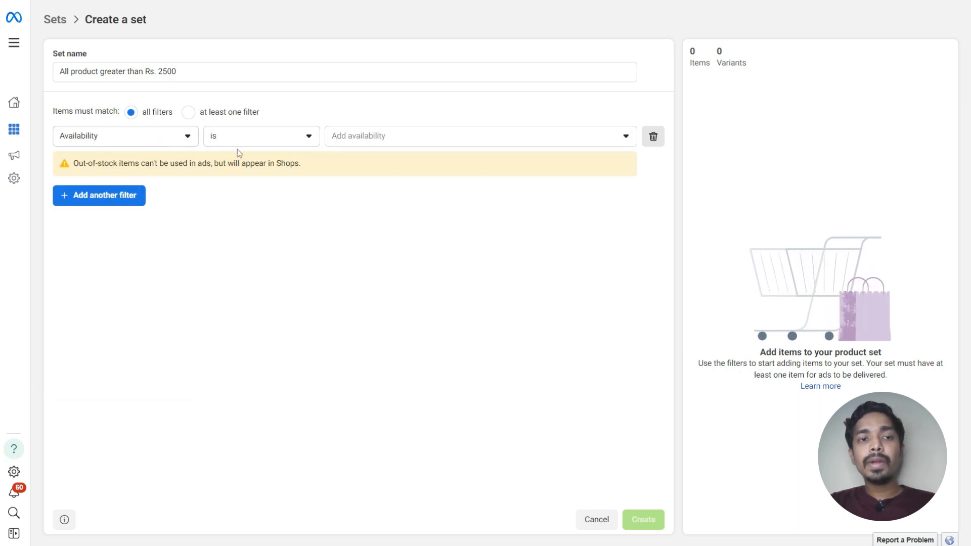
{"action": "left_click", "coordinate": [481, 135]}
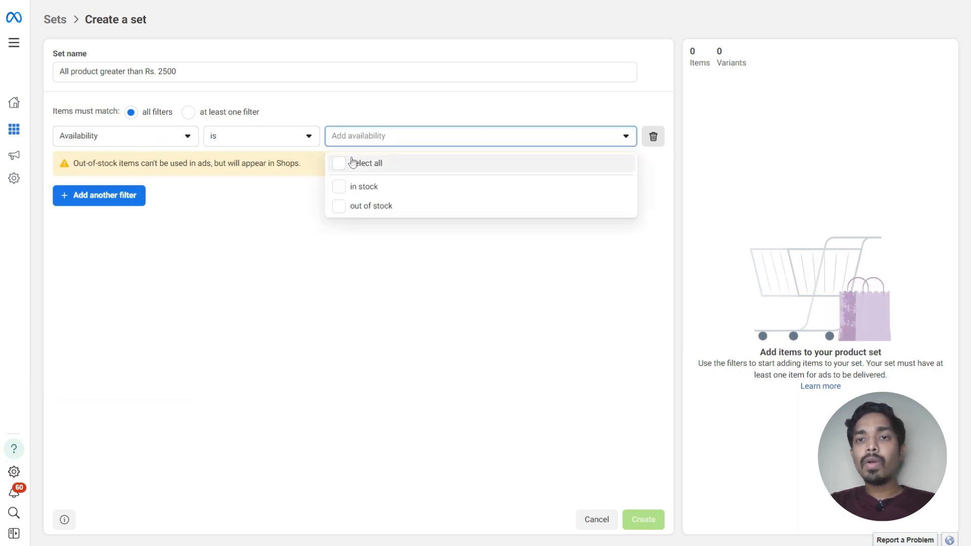
{"action": "mouse_move", "coordinate": [362, 186]}
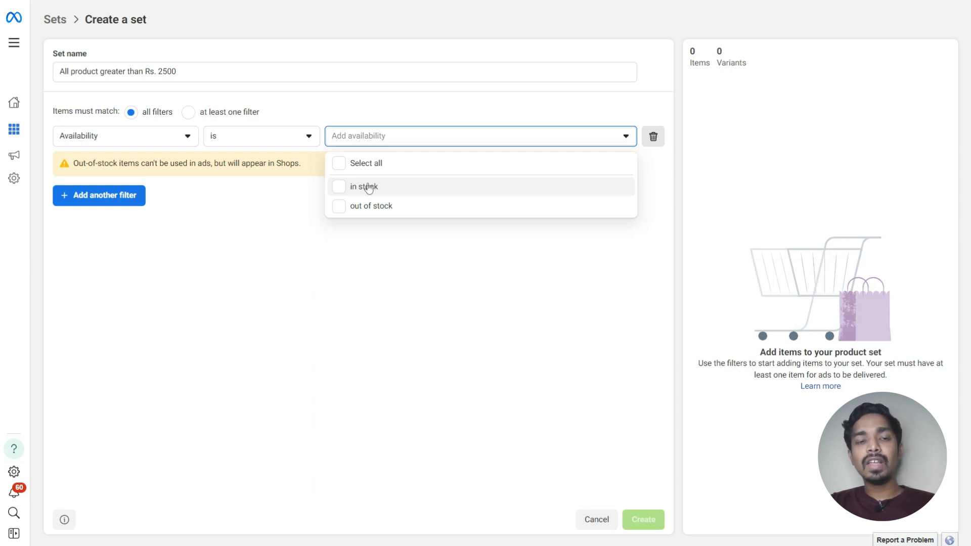
{"action": "left_click", "coordinate": [339, 186]}
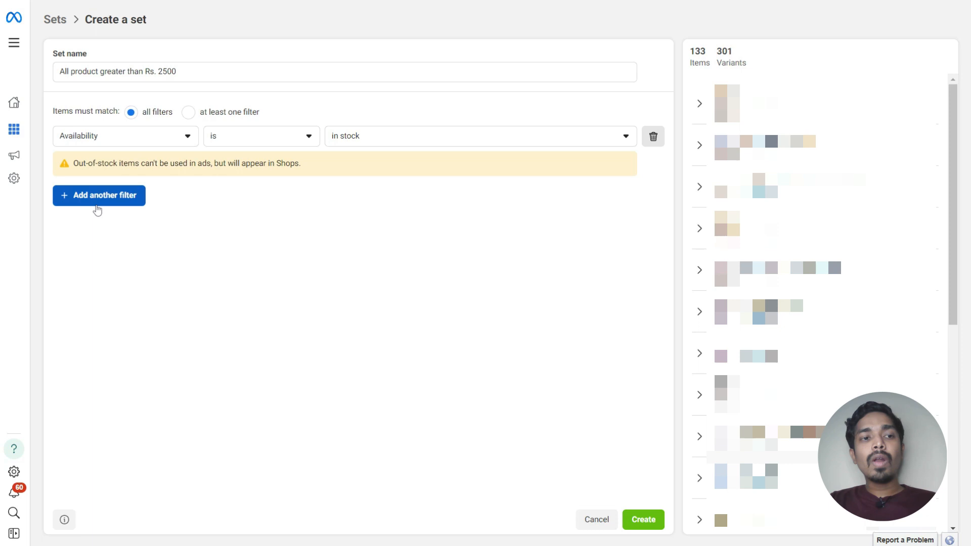
Add a Price filter 'is greater than' INR 2500, narrowing the set to 52 items.
{"action": "left_click", "coordinate": [99, 195]}
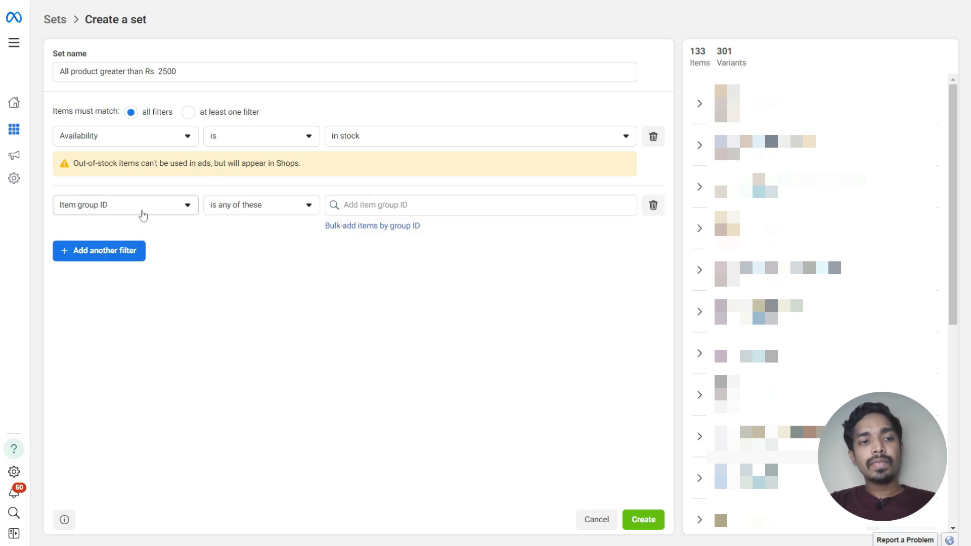
{"action": "left_click", "coordinate": [125, 204]}
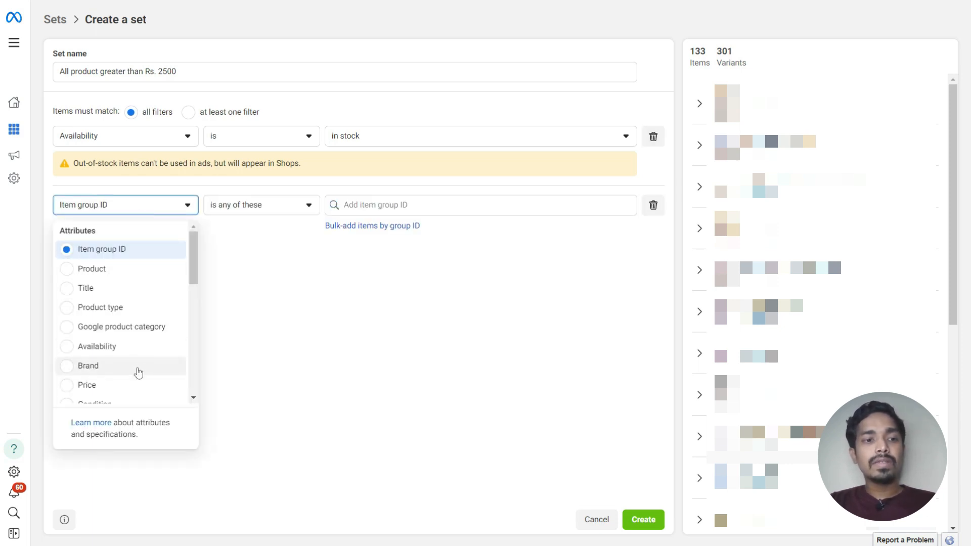
{"action": "left_click", "coordinate": [86, 384]}
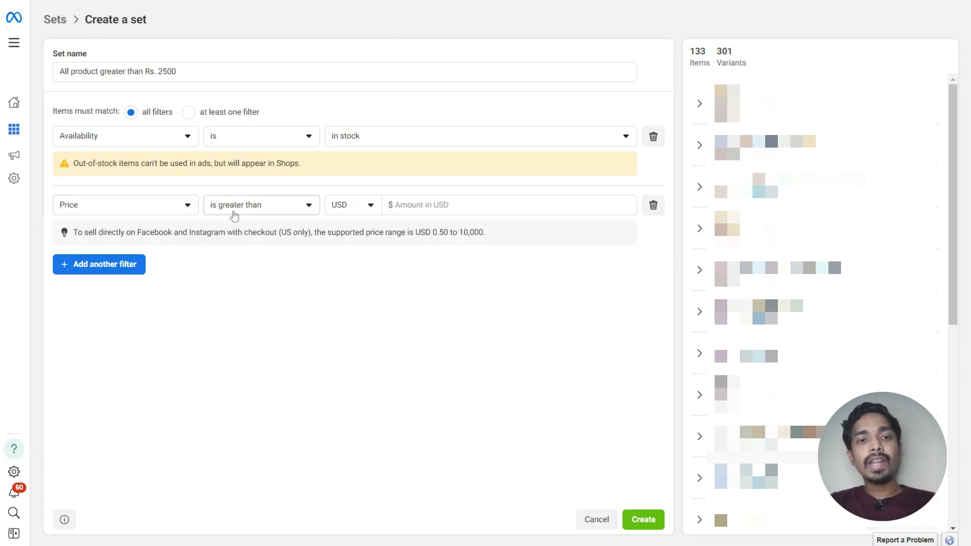
{"action": "left_click", "coordinate": [353, 204]}
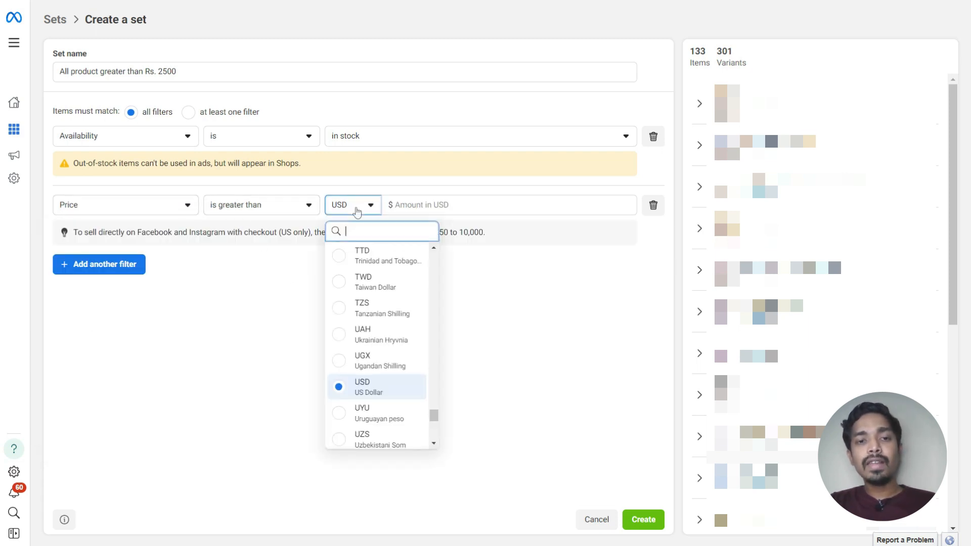
{"action": "type", "text": "n"}
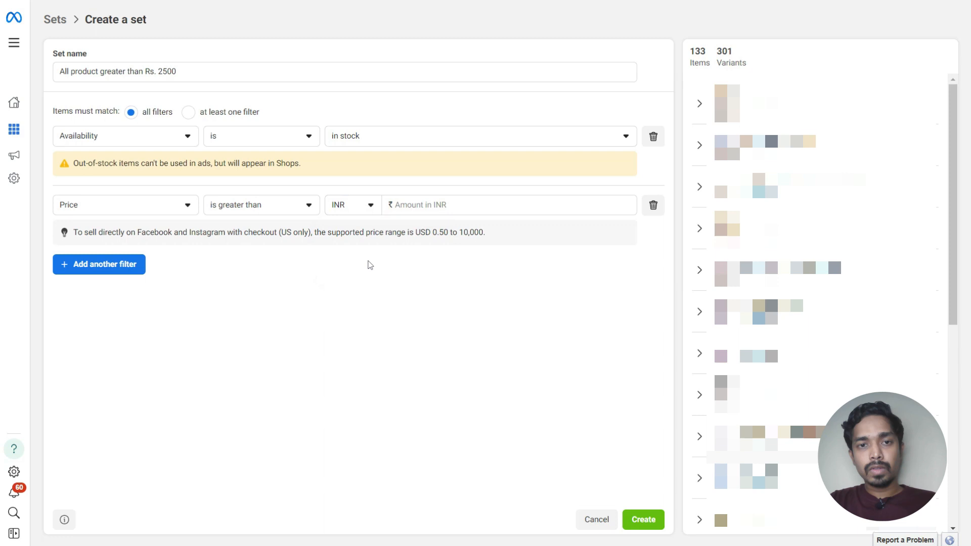
{"action": "left_click", "coordinate": [508, 204]}
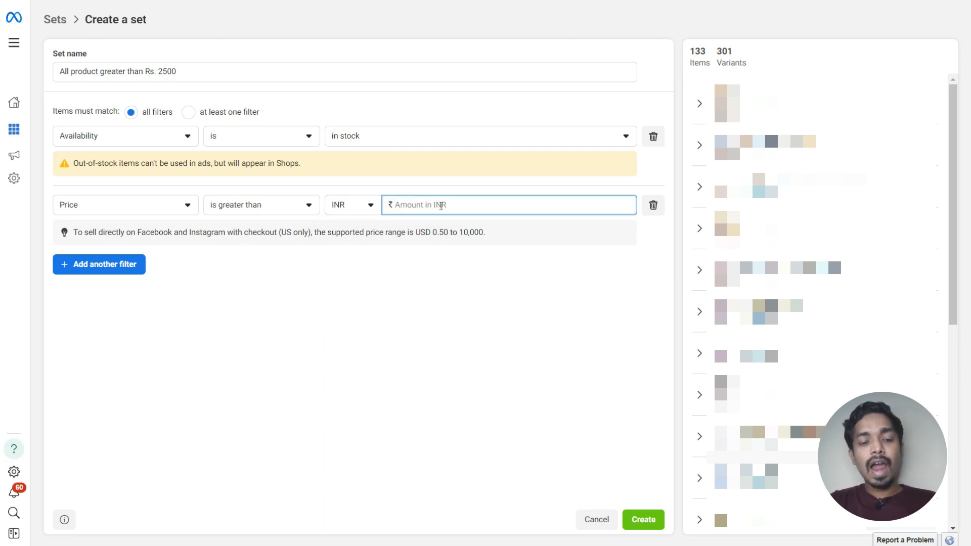
{"action": "type", "text": "2500"}
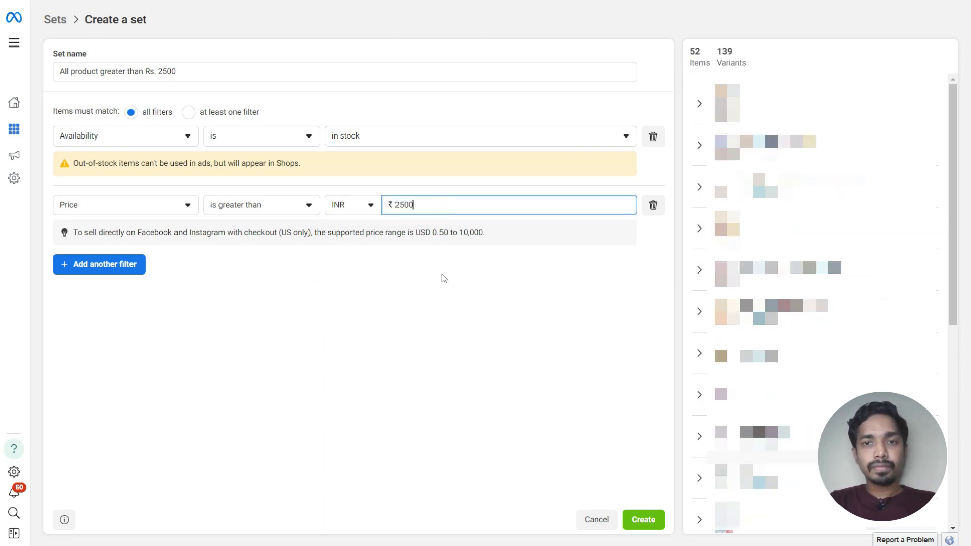
{"action": "left_click", "coordinate": [441, 372]}
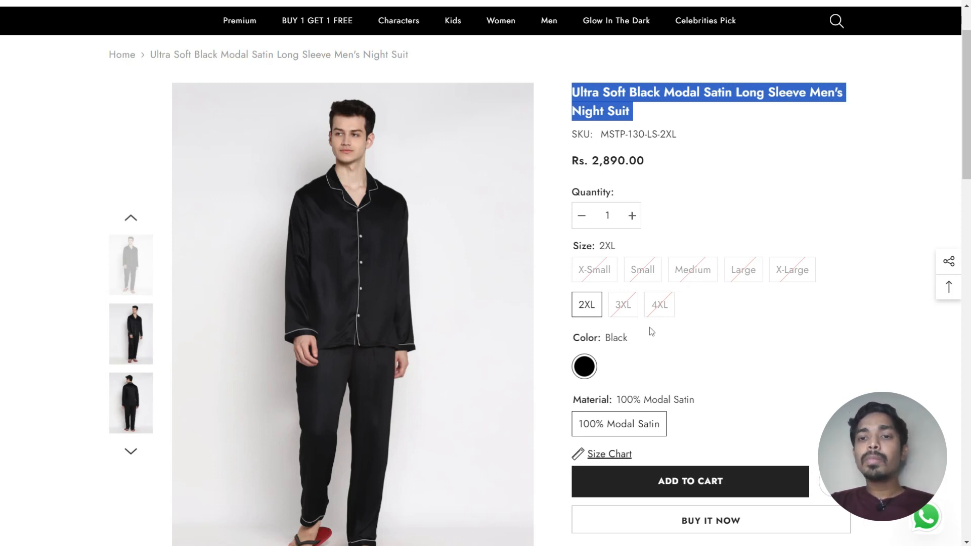
{"action": "mouse_move", "coordinate": [677, 311]}
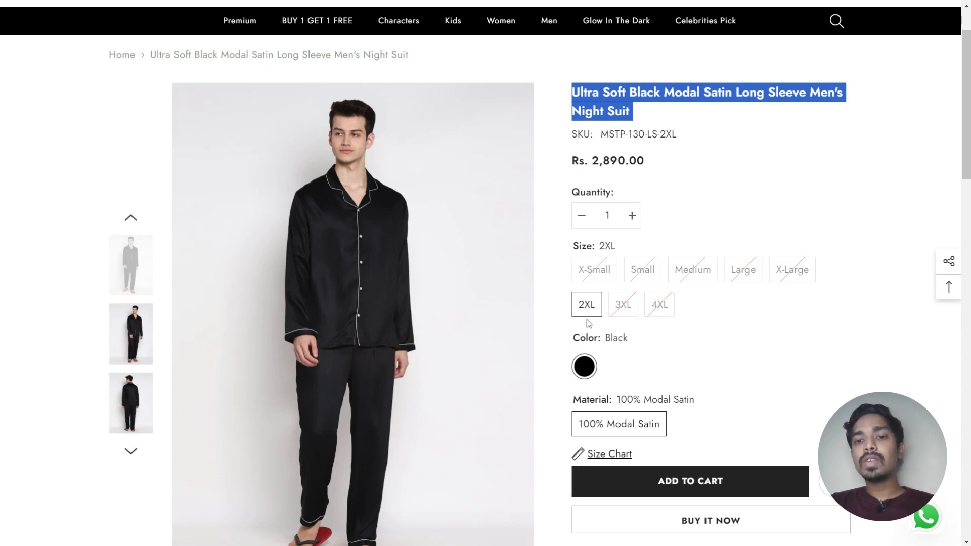
{"action": "mouse_move", "coordinate": [755, 351]}
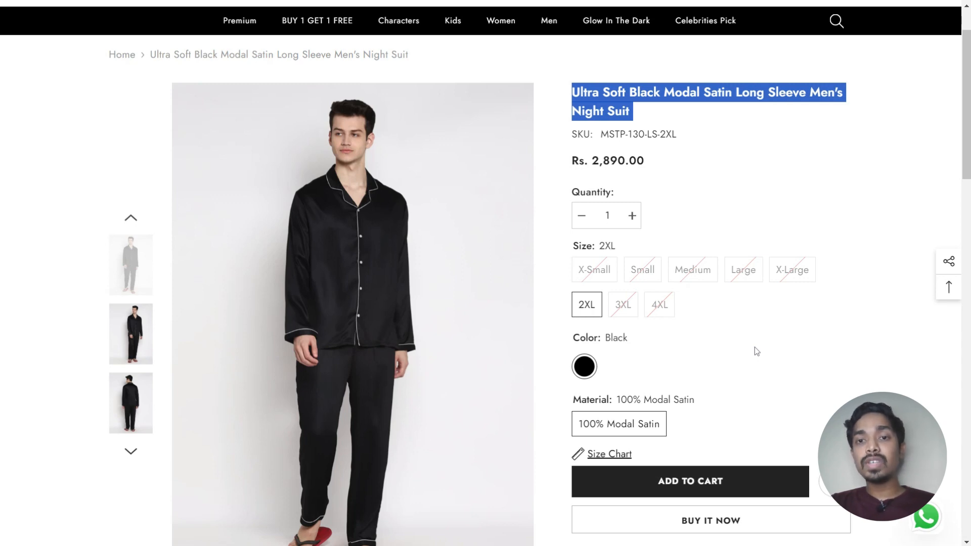
{"action": "mouse_move", "coordinate": [547, 20]}
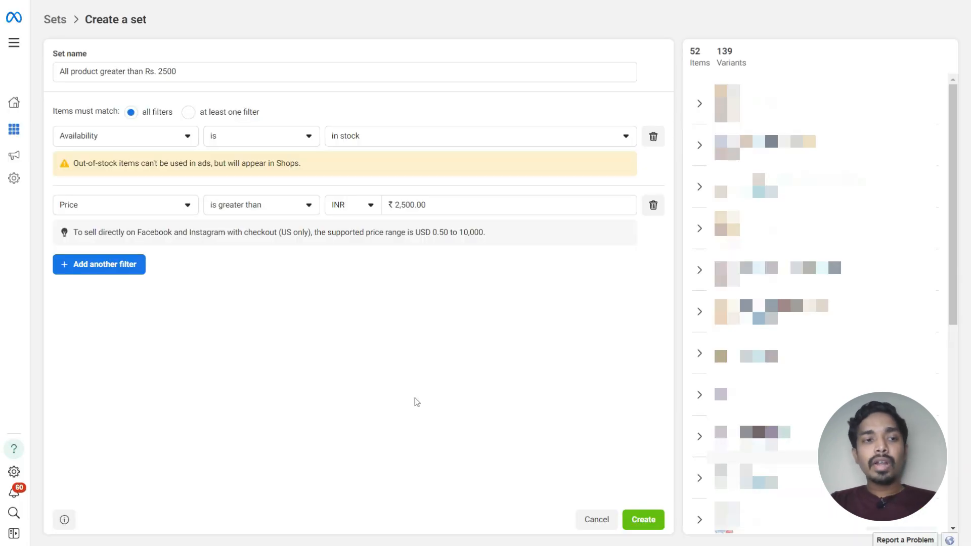
Add a Product 'is not' filter excluding the night suit and create the 51-item set.
{"action": "left_click", "coordinate": [99, 265]}
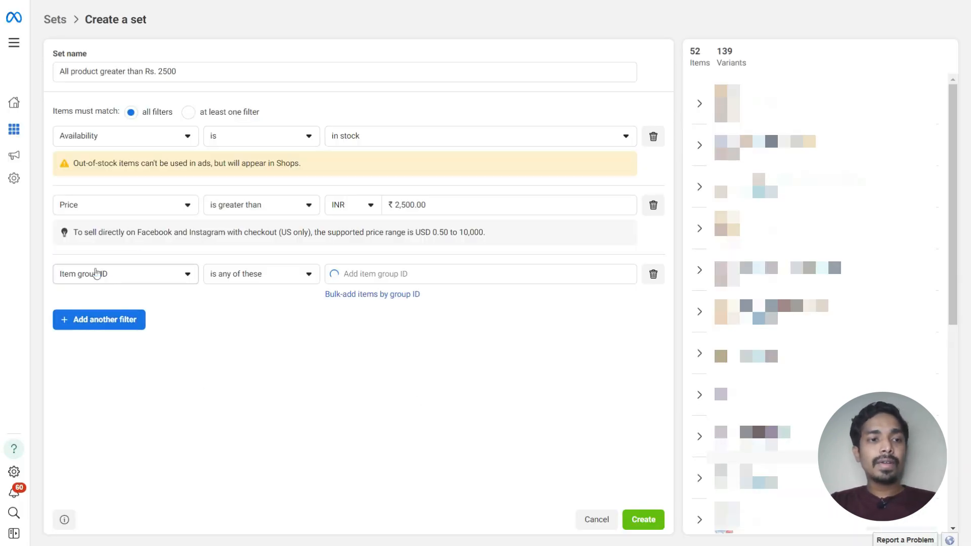
{"action": "left_click", "coordinate": [125, 274]}
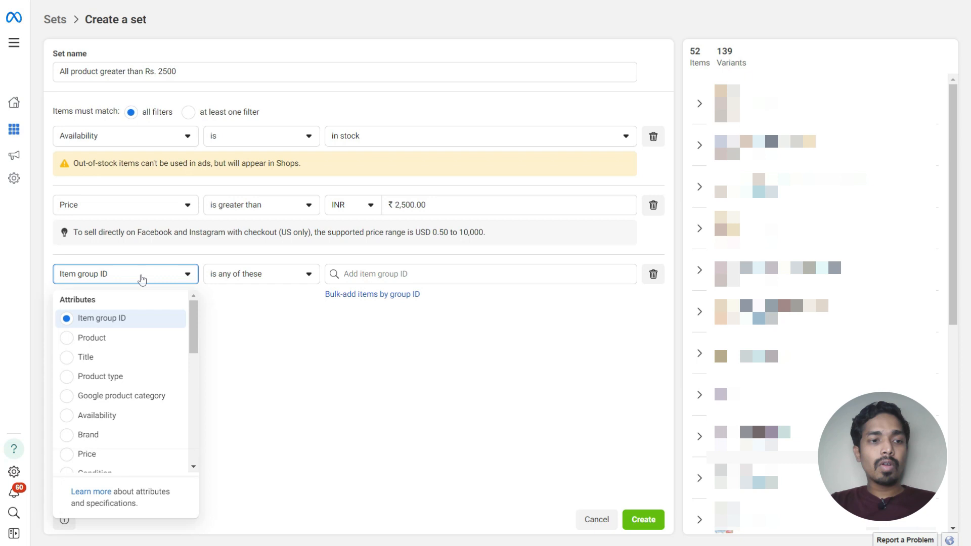
{"action": "left_click", "coordinate": [91, 338]}
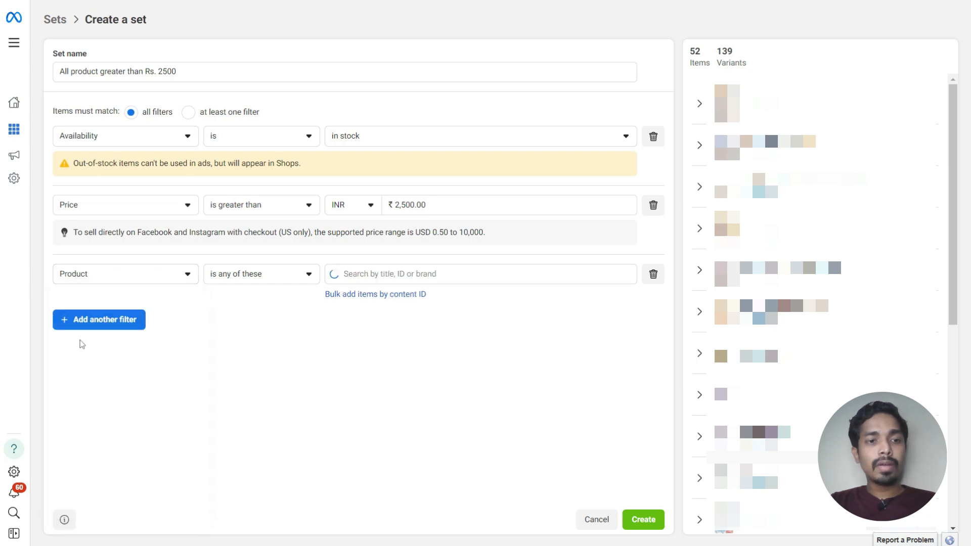
{"action": "left_click", "coordinate": [261, 274]}
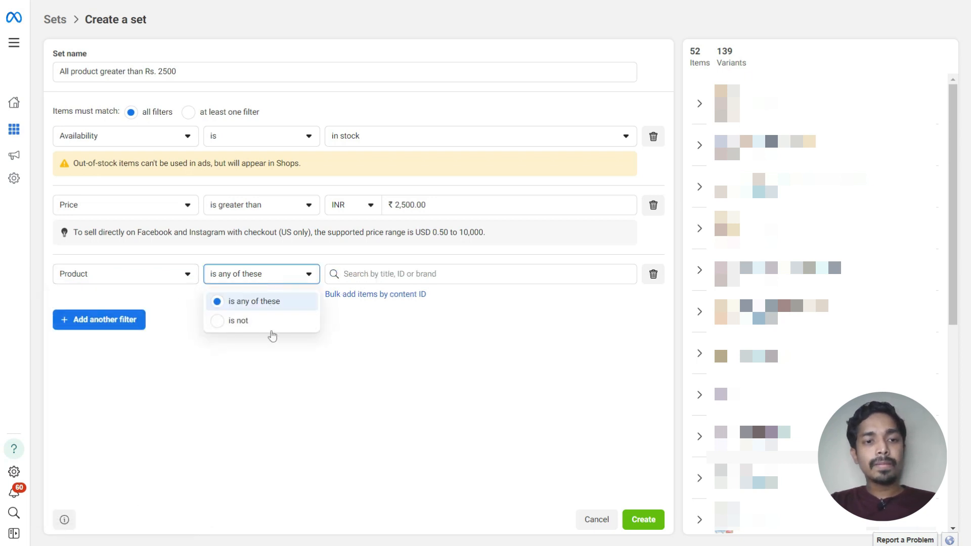
{"action": "left_click", "coordinate": [237, 320]}
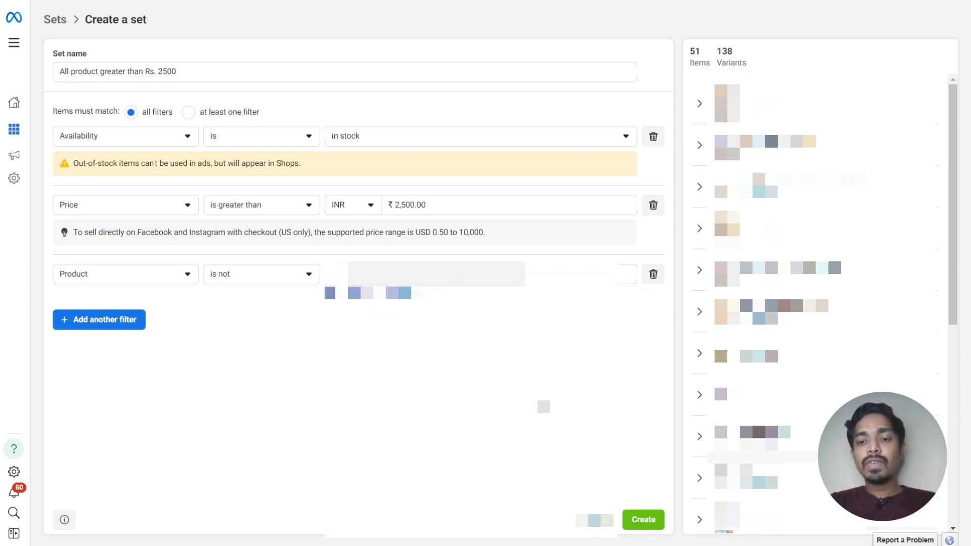
{"action": "left_click", "coordinate": [643, 520]}
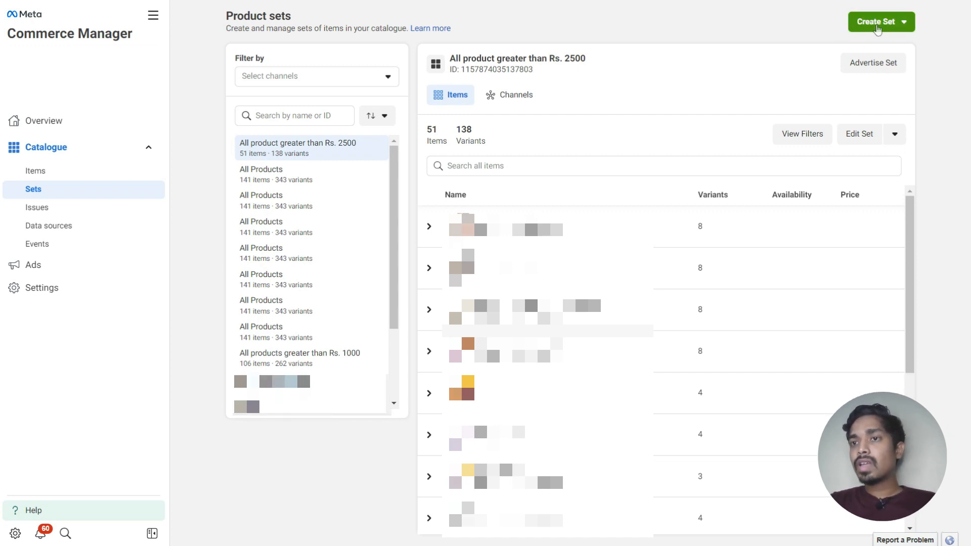
Begin a new filter-based set 'All products in stock - New' with Availability set to 'in stock'.
{"action": "left_click", "coordinate": [880, 20]}
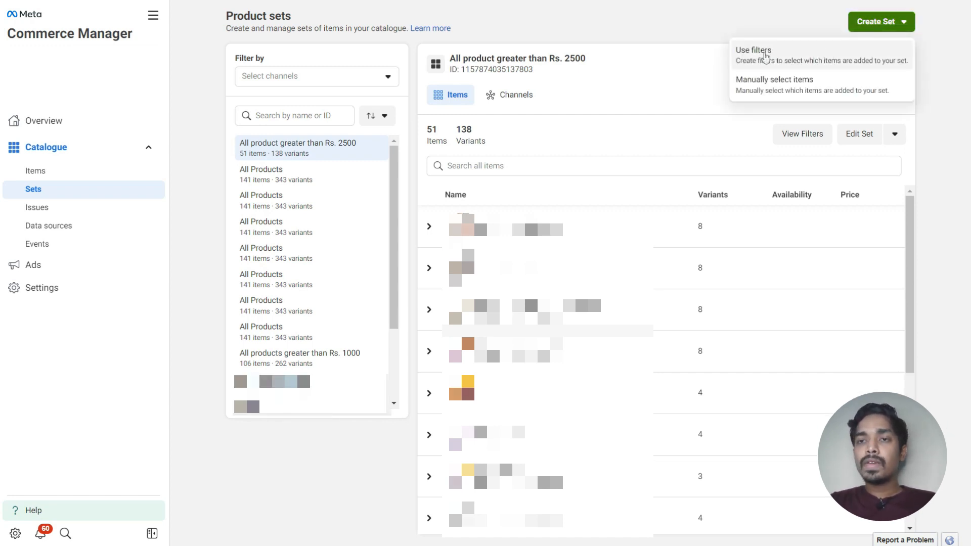
{"action": "left_click", "coordinate": [752, 51]}
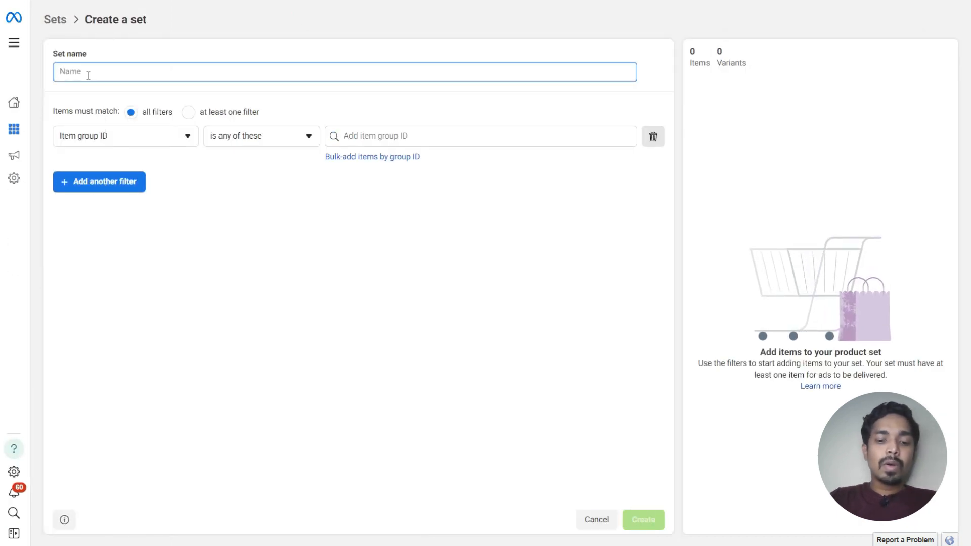
{"action": "type", "text": "All products in stpo"}
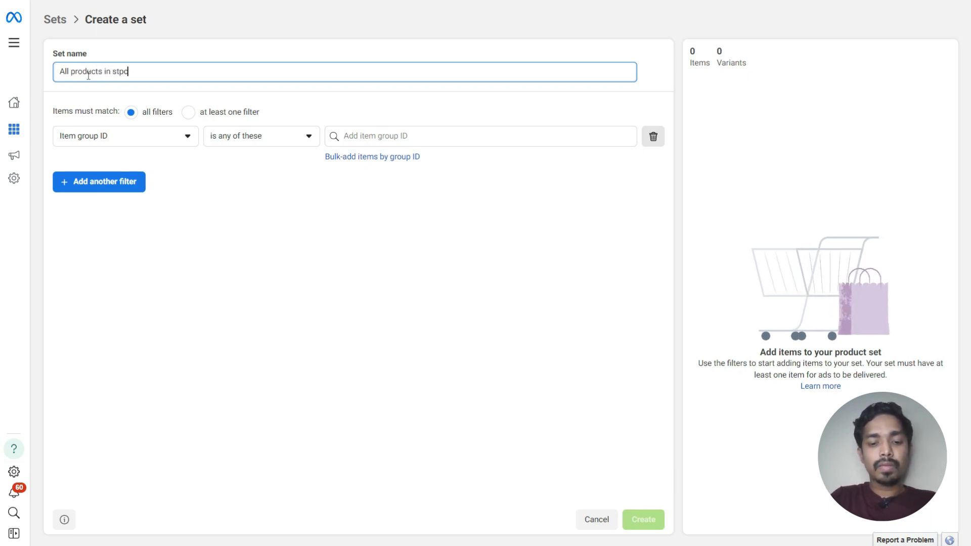
{"action": "left_click", "coordinate": [125, 135]}
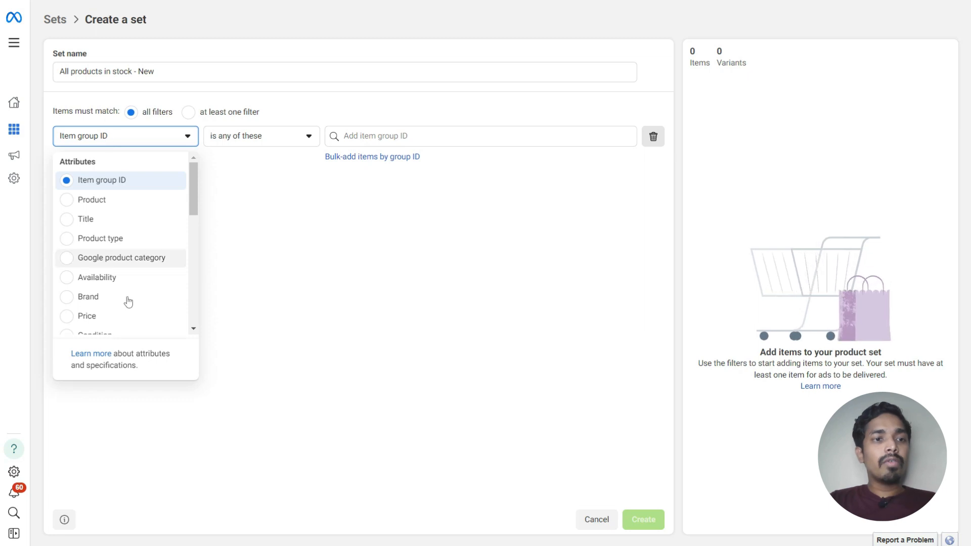
{"action": "mouse_move", "coordinate": [162, 268]}
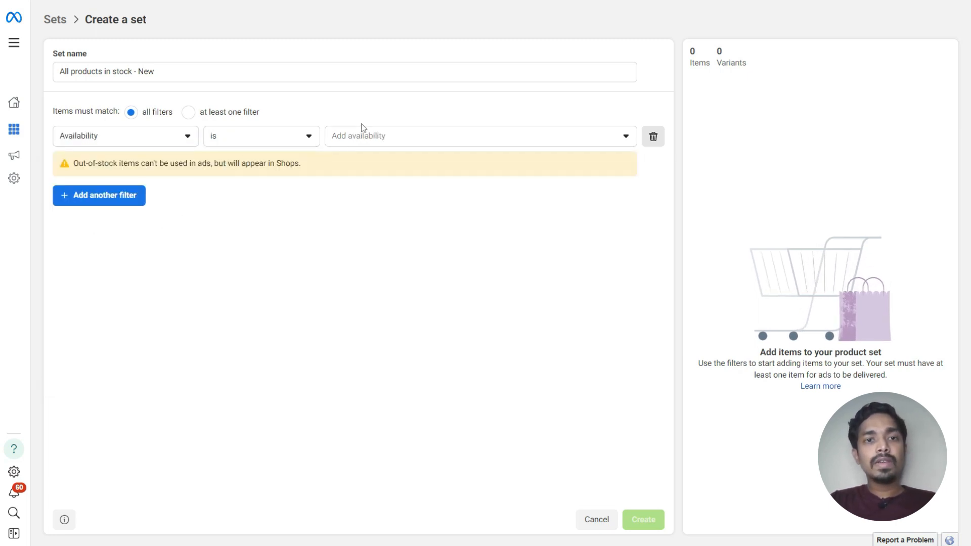
{"action": "left_click", "coordinate": [479, 135]}
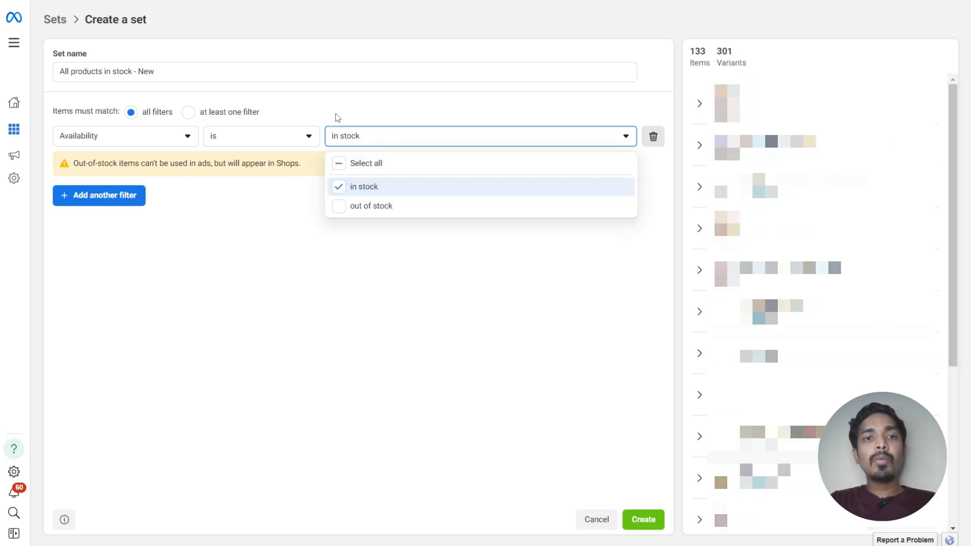
{"action": "left_click", "coordinate": [277, 202]}
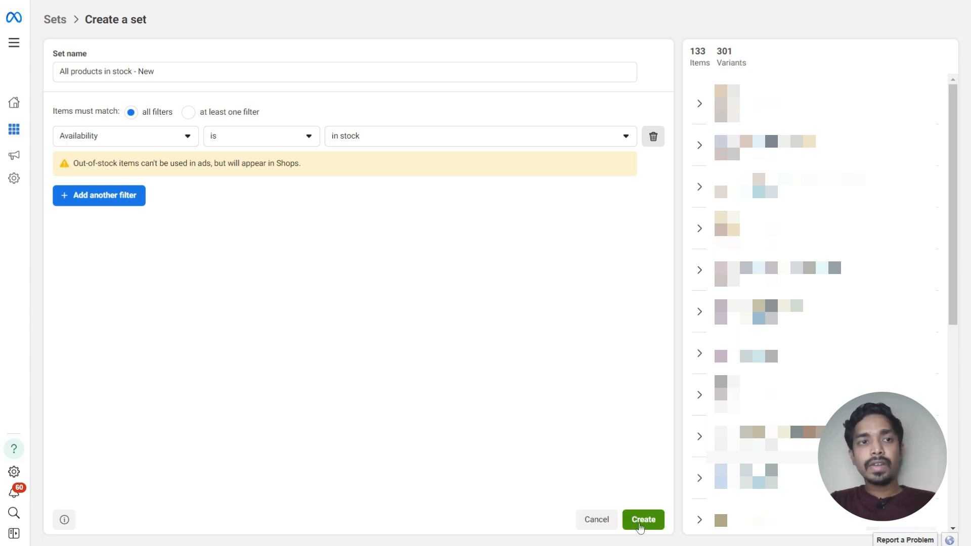
Create the 'All products in stock - New' set with 133 items and 301 variants.
{"action": "left_click", "coordinate": [643, 519]}
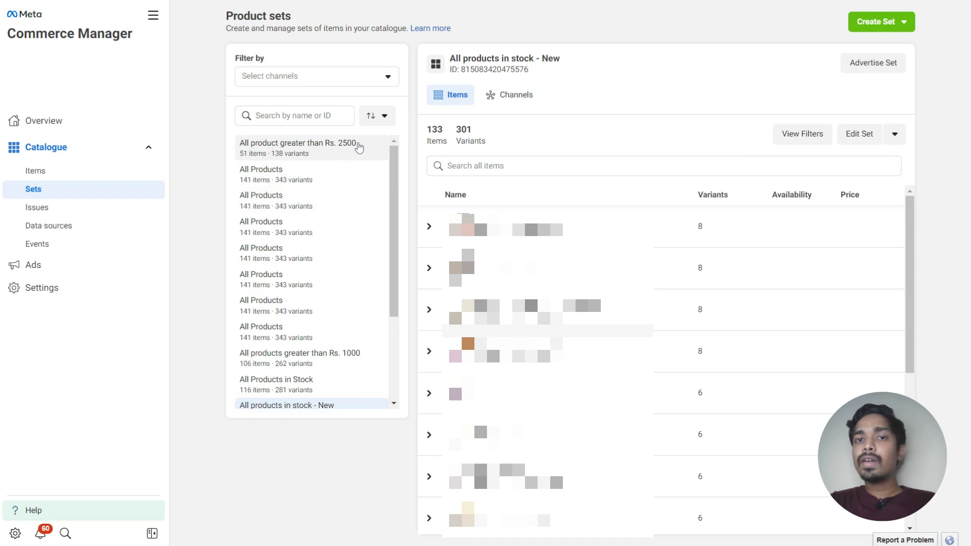
{"action": "mouse_move", "coordinate": [348, 382]}
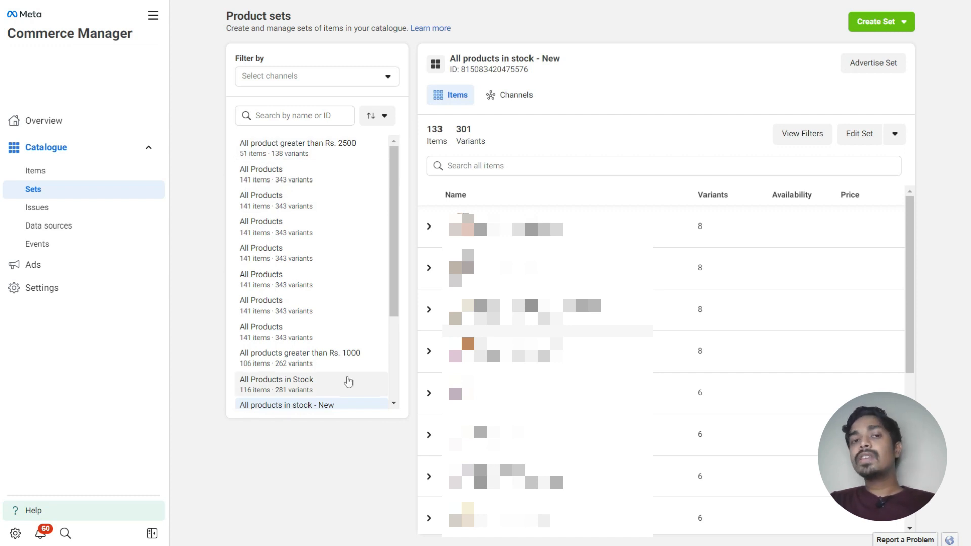